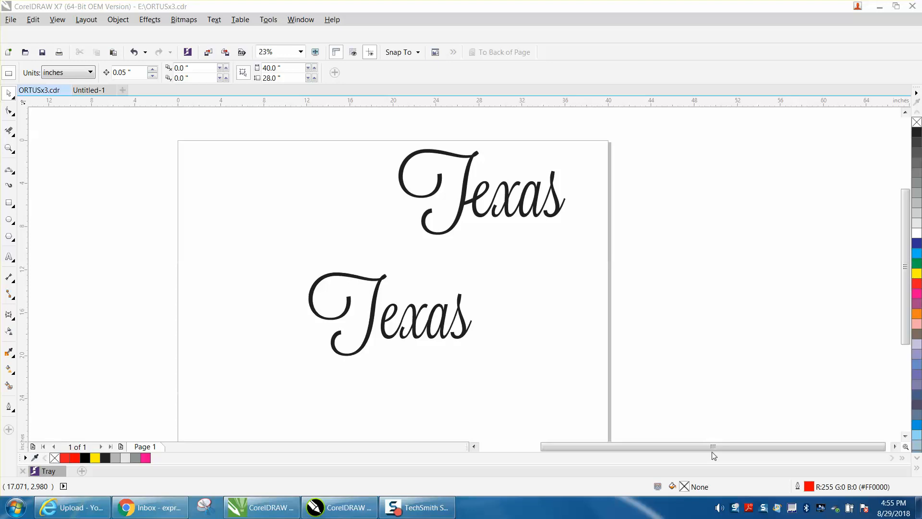
pyautogui.moveTo(470, 345)
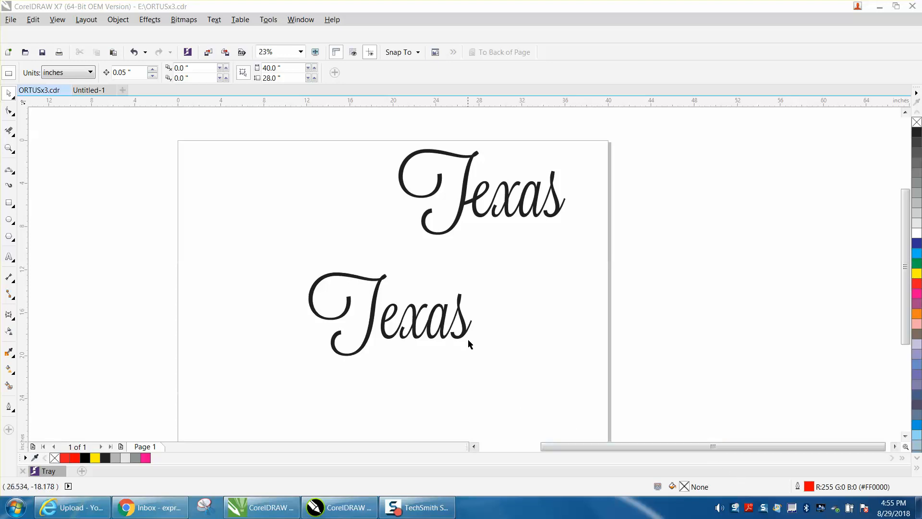
pyautogui.moveTo(8, 149)
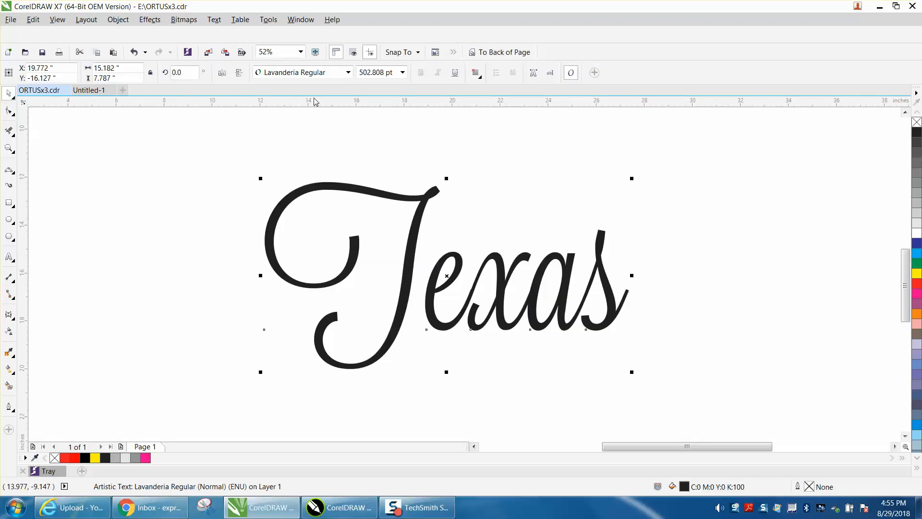
pyautogui.moveTo(675, 237)
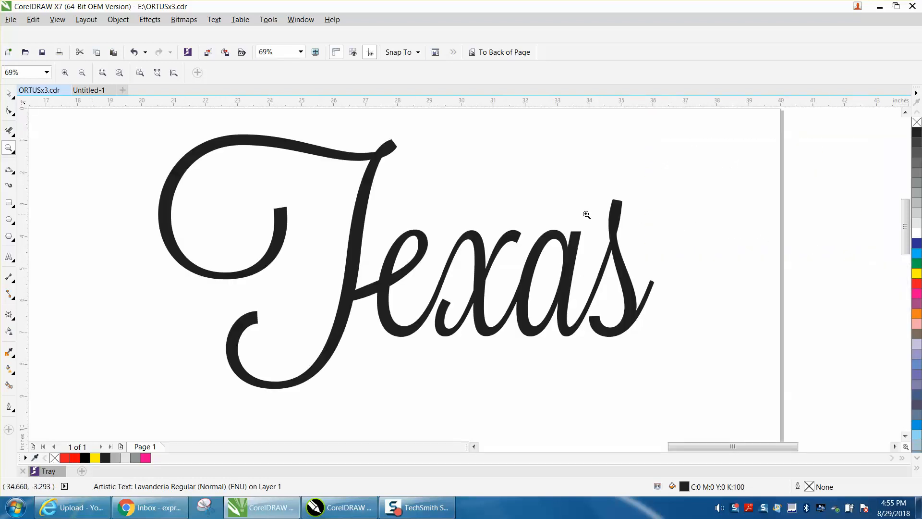
pyautogui.moveTo(357, 287)
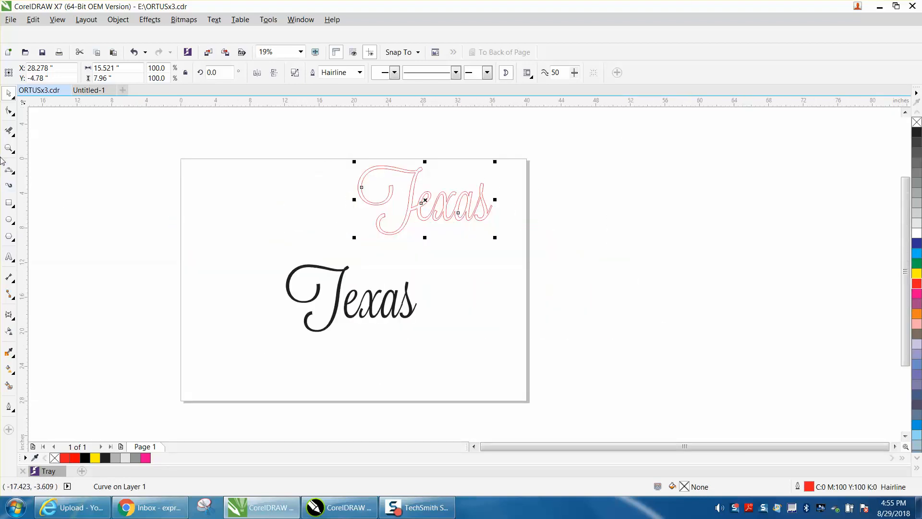
# - Zoom in on the lower Lavanderia 'Texas' and convert it to curves
pyautogui.click(512, 361)
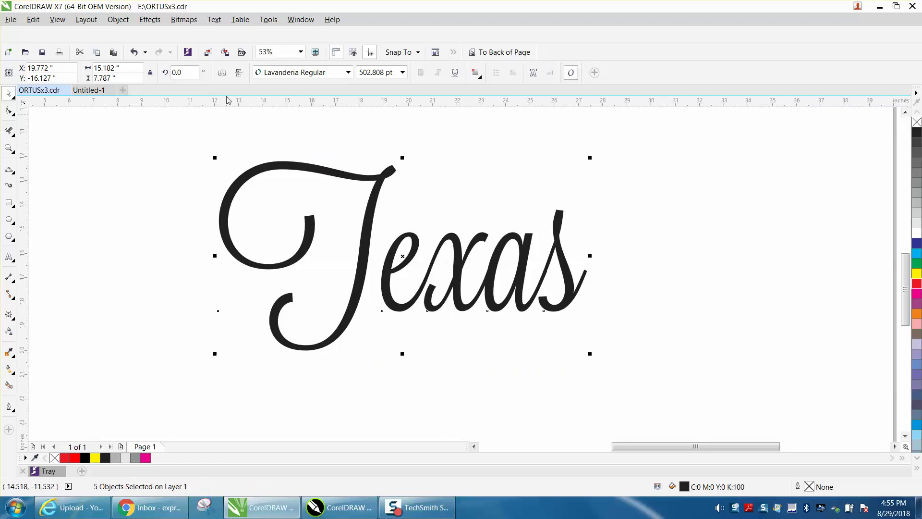
pyautogui.click(118, 20)
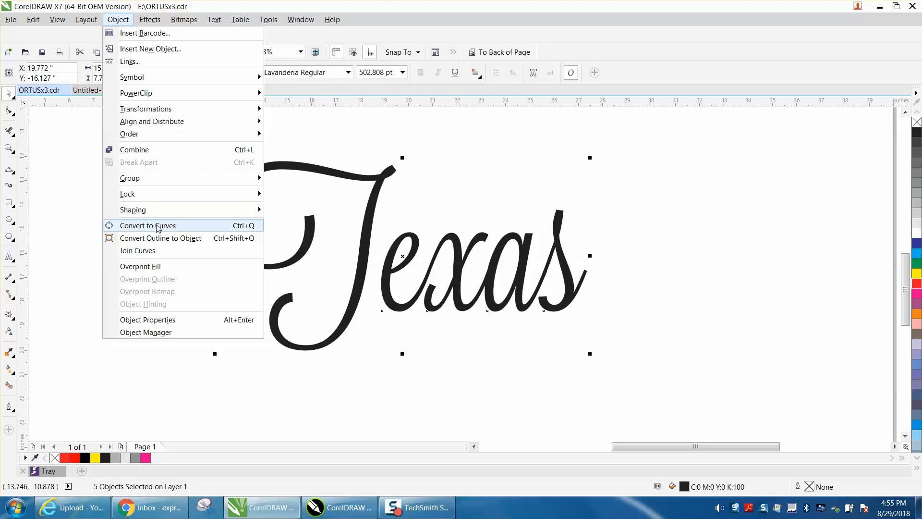
pyautogui.click(147, 225)
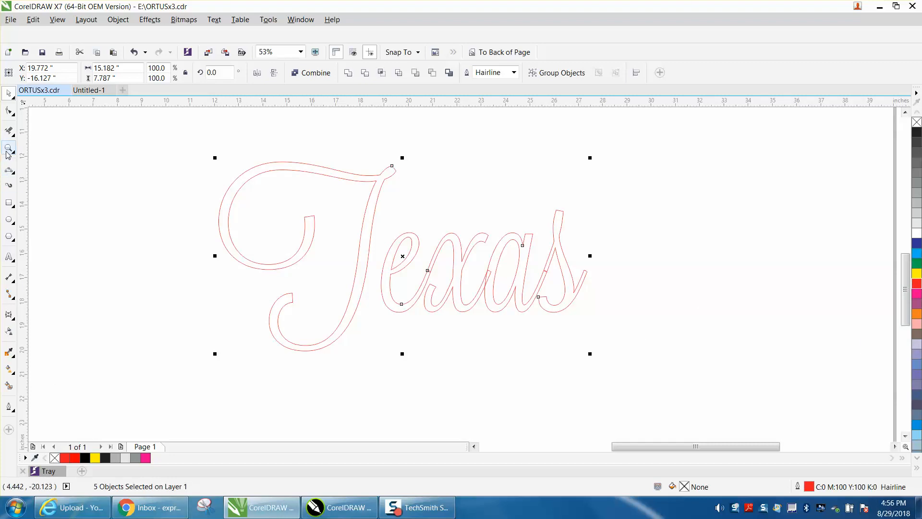
# - Zoom into the letters and marquee-select the two nodes at the e's joint
pyautogui.click(420, 307)
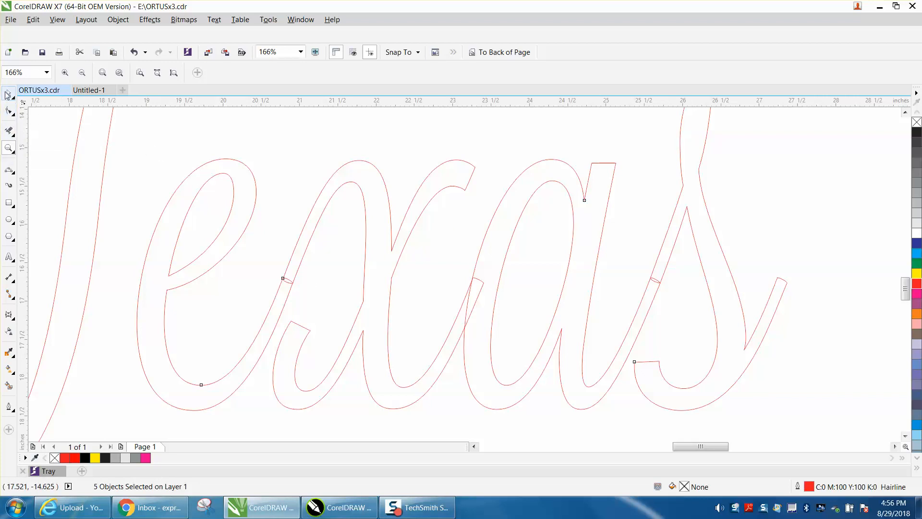
pyautogui.click(8, 110)
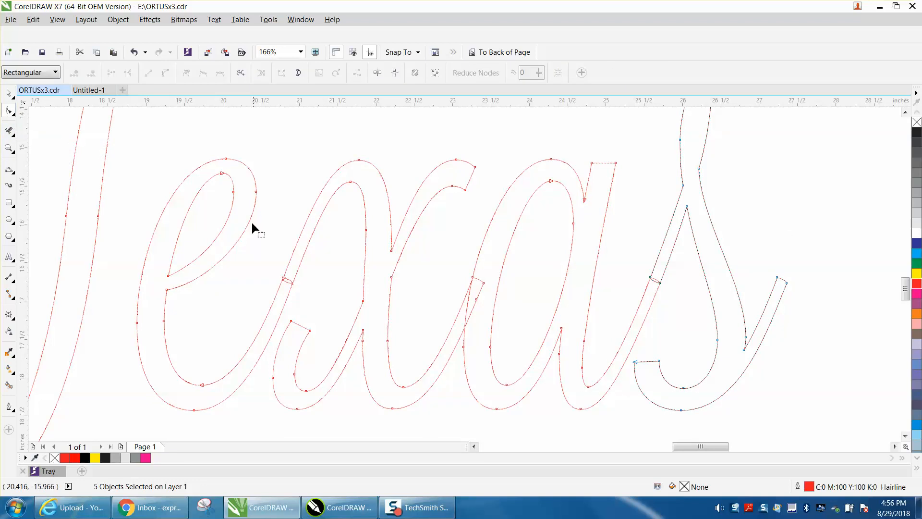
pyautogui.moveTo(253, 229); pyautogui.dragTo(183, 299)
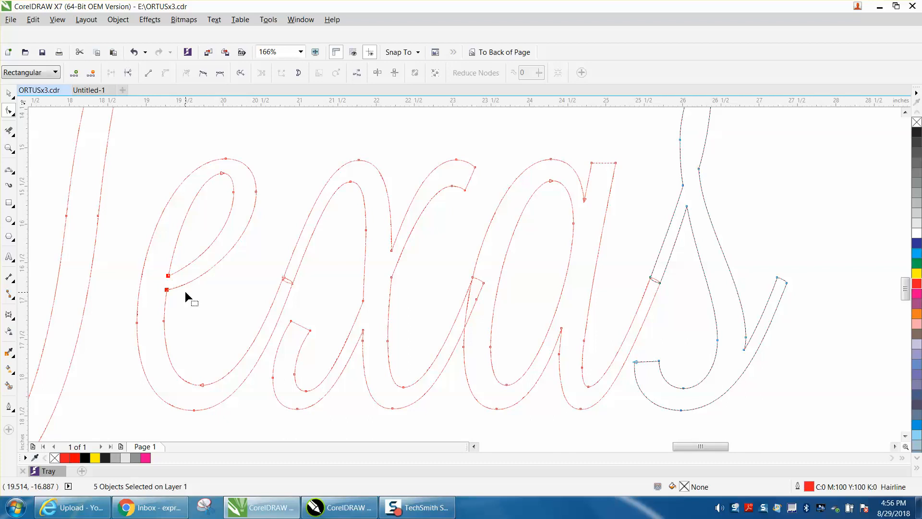
pyautogui.moveTo(185, 286)
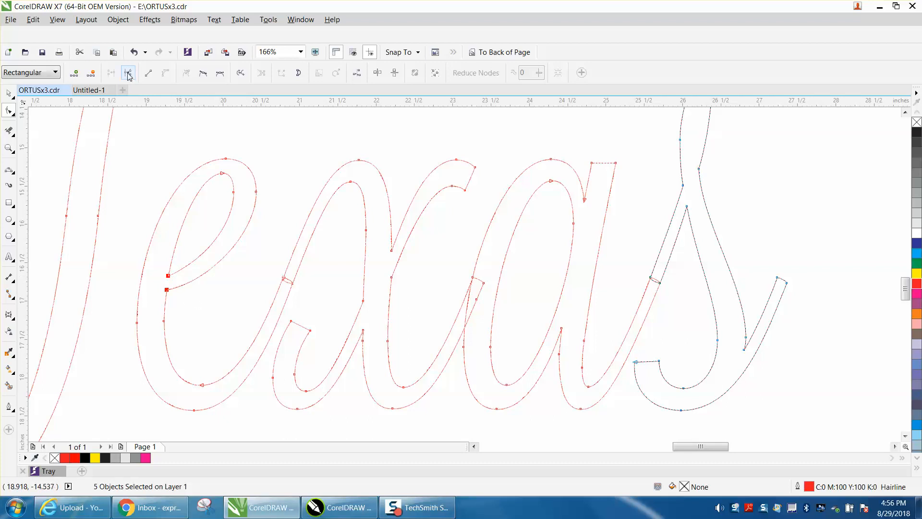
# - Break the e's curve at the joint and stretch both loose ends left across the T
pyautogui.click(128, 73)
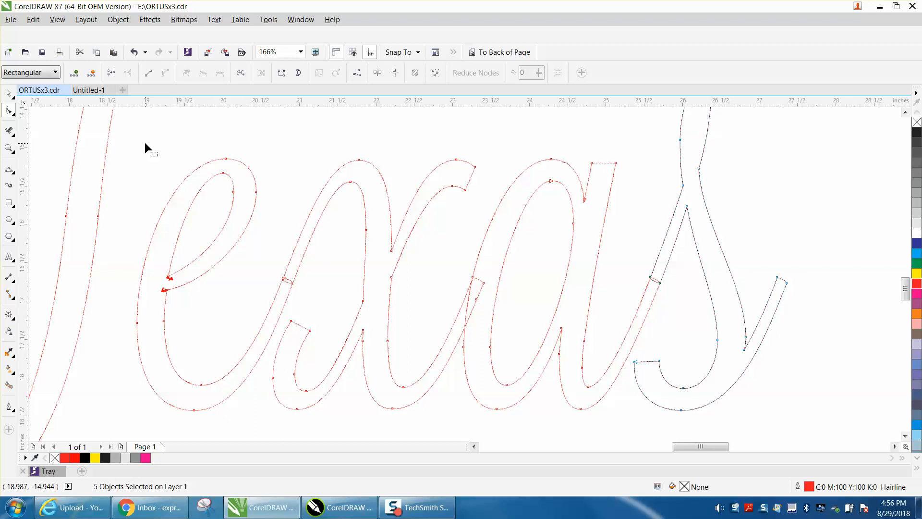
pyautogui.moveTo(171, 285)
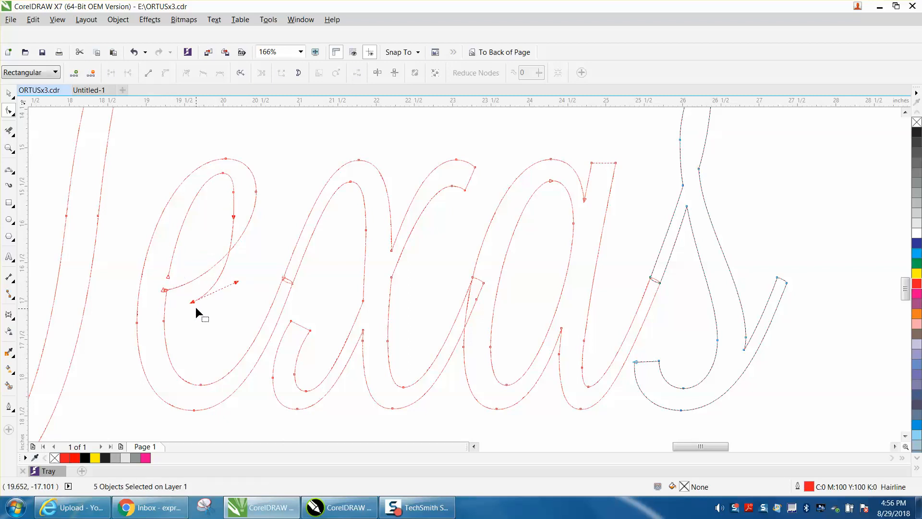
pyautogui.moveTo(193, 300); pyautogui.dragTo(150, 278)
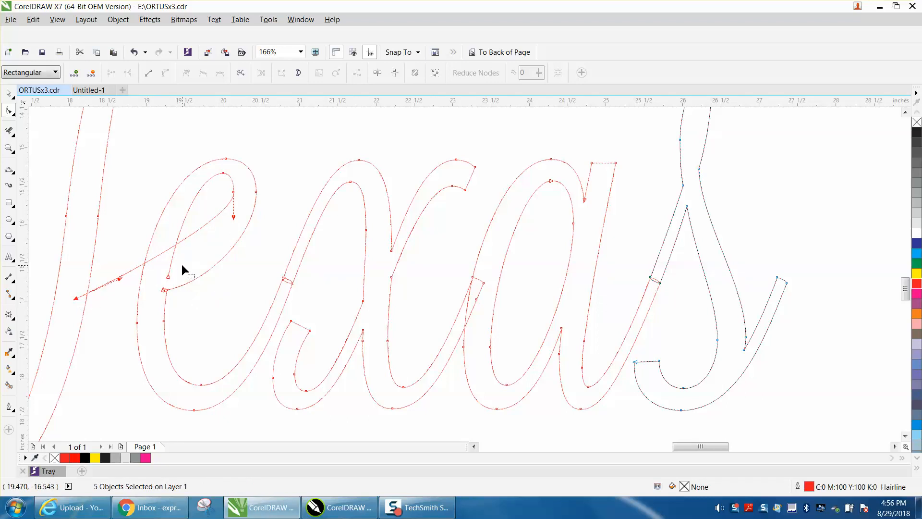
pyautogui.moveTo(168, 276); pyautogui.dragTo(199, 275)
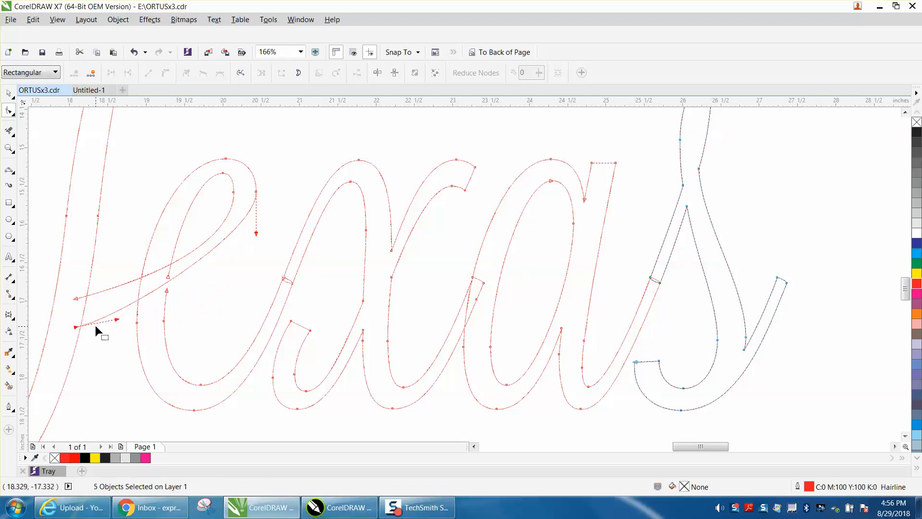
pyautogui.moveTo(97, 329); pyautogui.dragTo(206, 303)
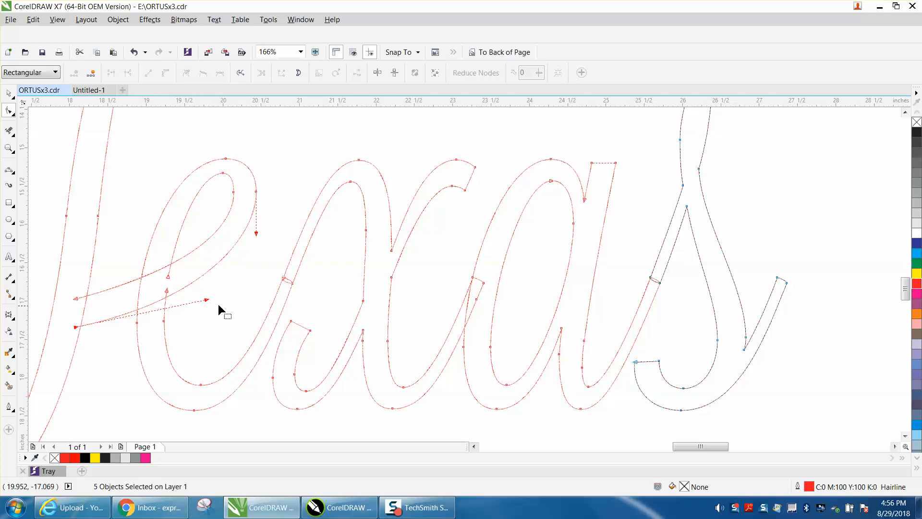
pyautogui.moveTo(203, 288)
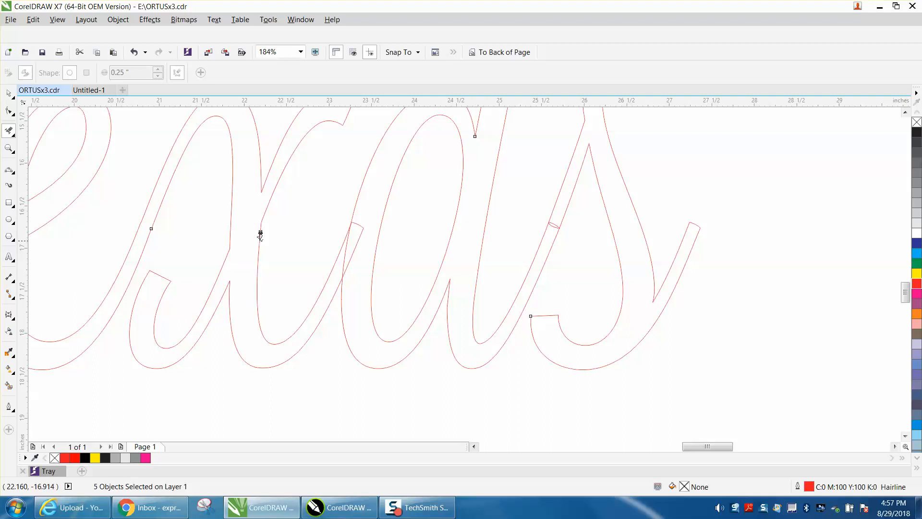
pyautogui.moveTo(353, 244)
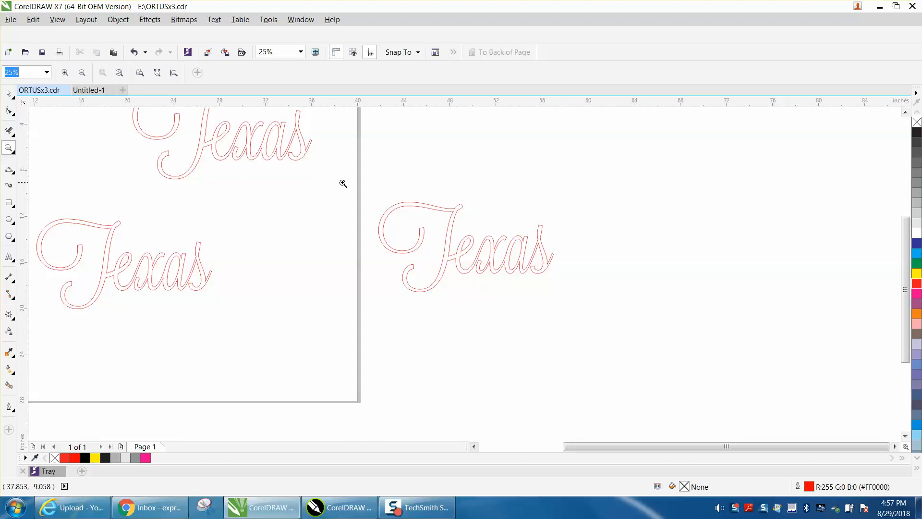
# - Zoom in on the off-page Texas to check the e stroke joins the T stem
pyautogui.click(344, 183)
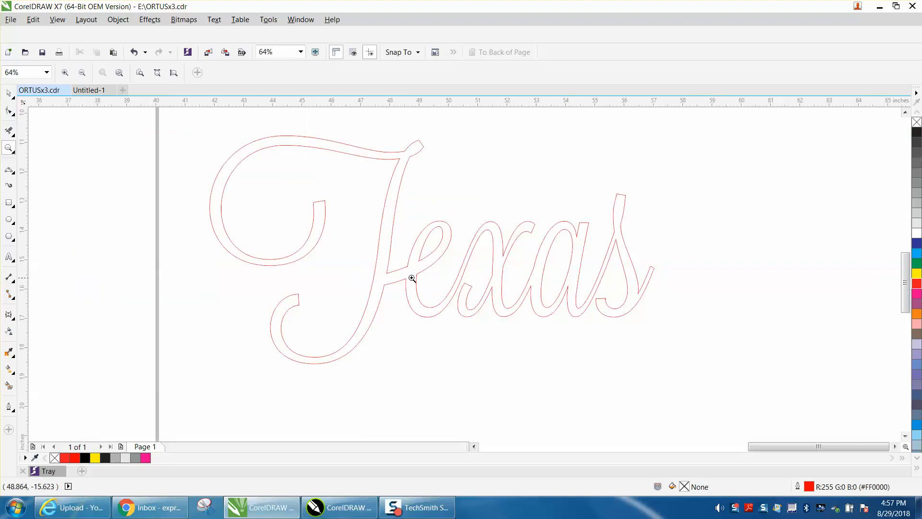